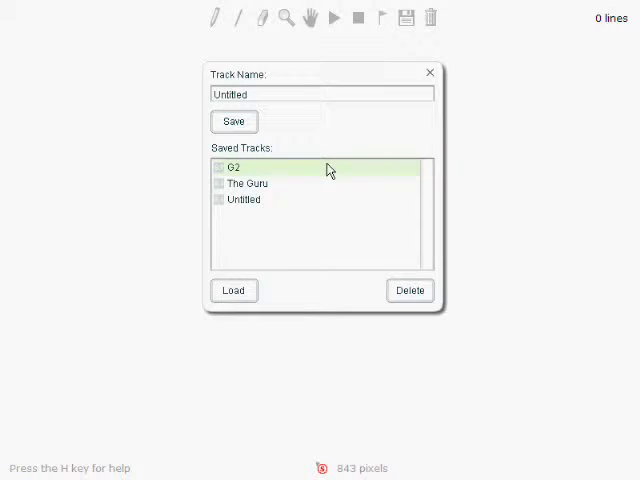
Load a saved track from the Saved Tracks list, bringing its 2678-line course onto the canvas
click(233, 290)
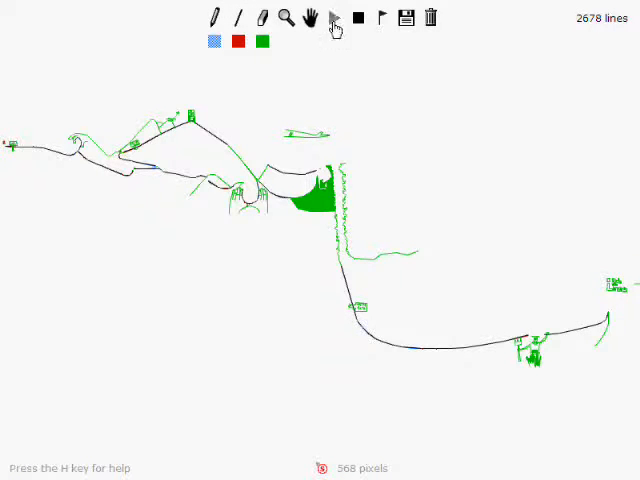
Start playback from the top toolbar and watch the rider sled through the course
click(338, 18)
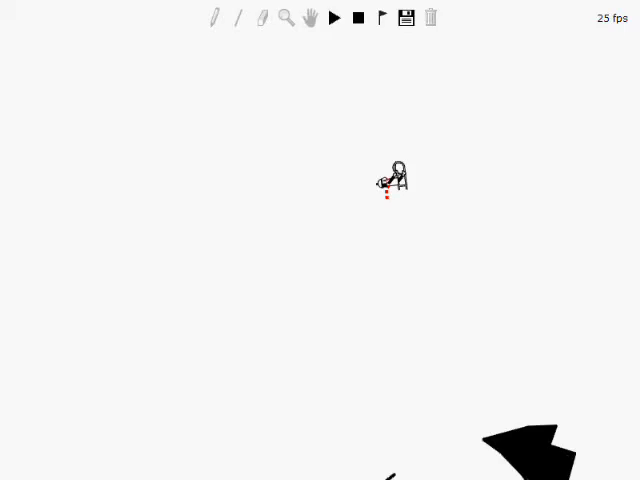
click(334, 18)
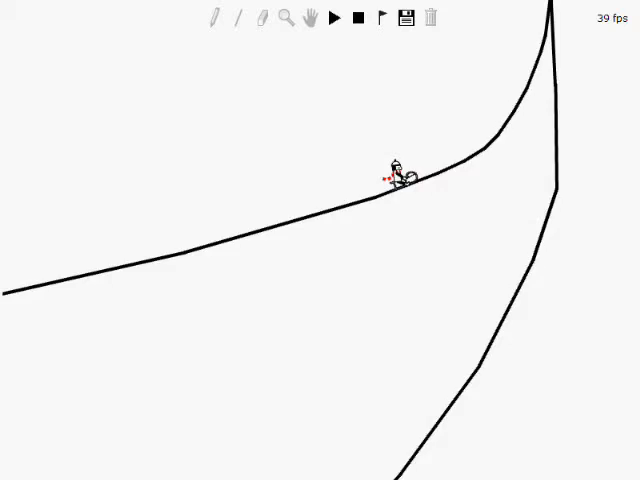
Resume playback so the rider slides onto the 'I Ride the Lines' lettering
click(338, 18)
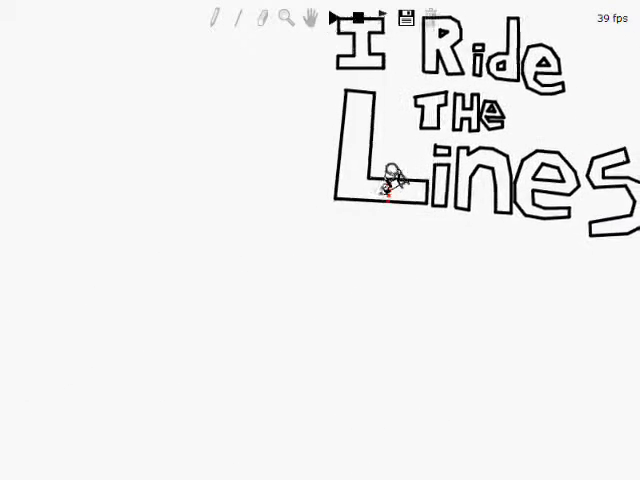